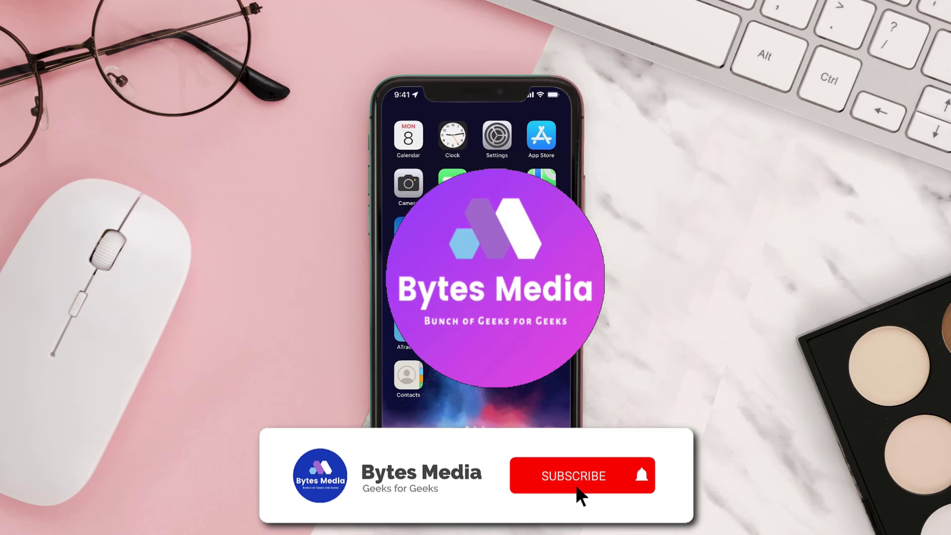
Step: Search the App Store for 'hondalink' and start the HondaLink update
{"action": "left_click", "coordinate": [575, 476]}
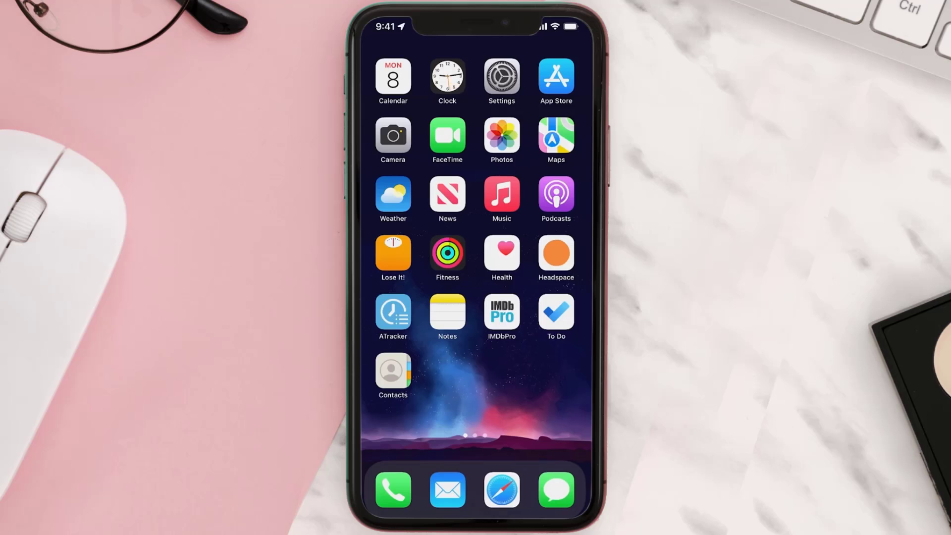
{"action": "left_click", "coordinate": [556, 75]}
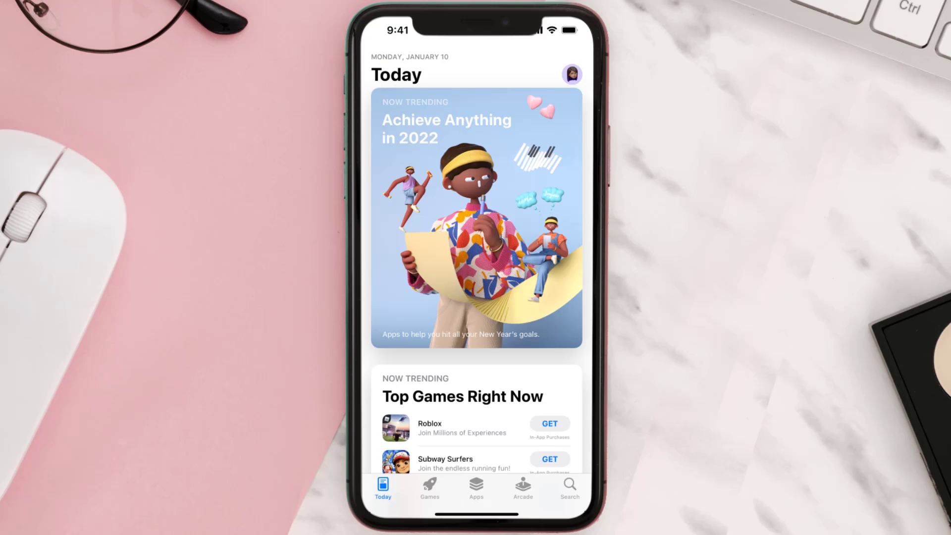
{"action": "left_click", "coordinate": [569, 484]}
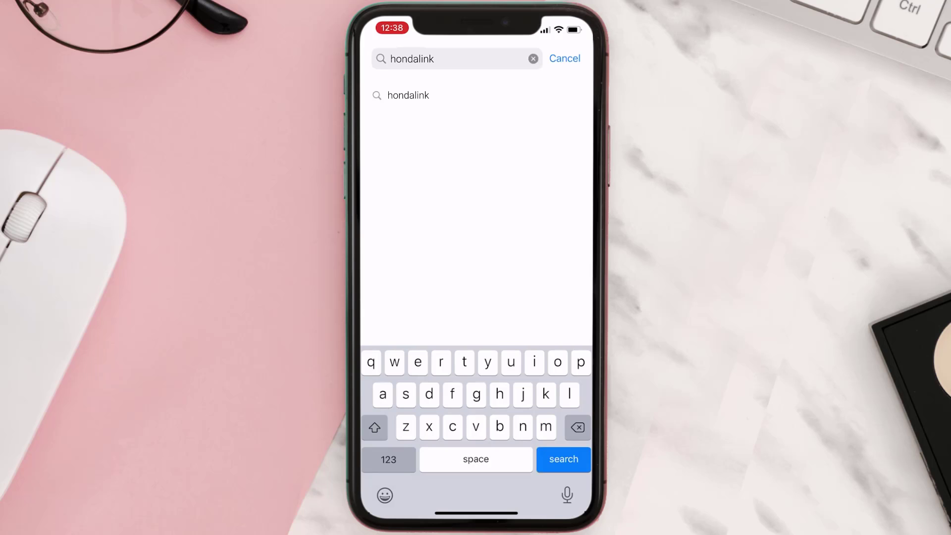
{"action": "left_click", "coordinate": [564, 459]}
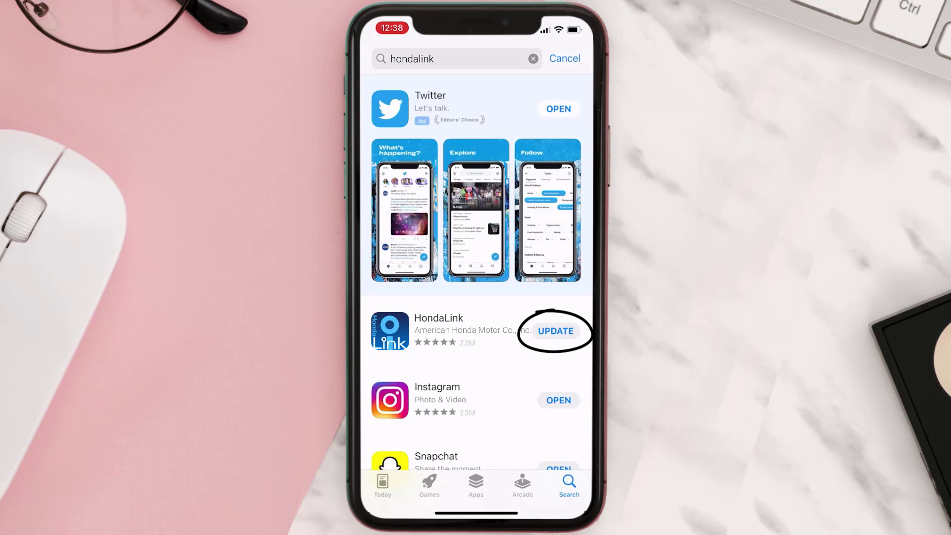
{"action": "left_click", "coordinate": [554, 330]}
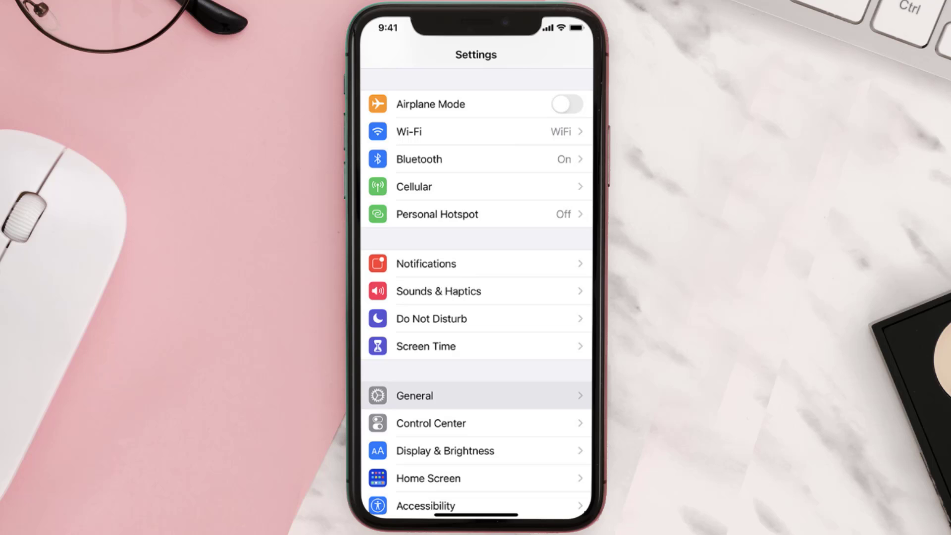
Step: Go to General > iPhone Storage to list per-app space usage, HondaLink at 78 MB
{"action": "left_click", "coordinate": [413, 395]}
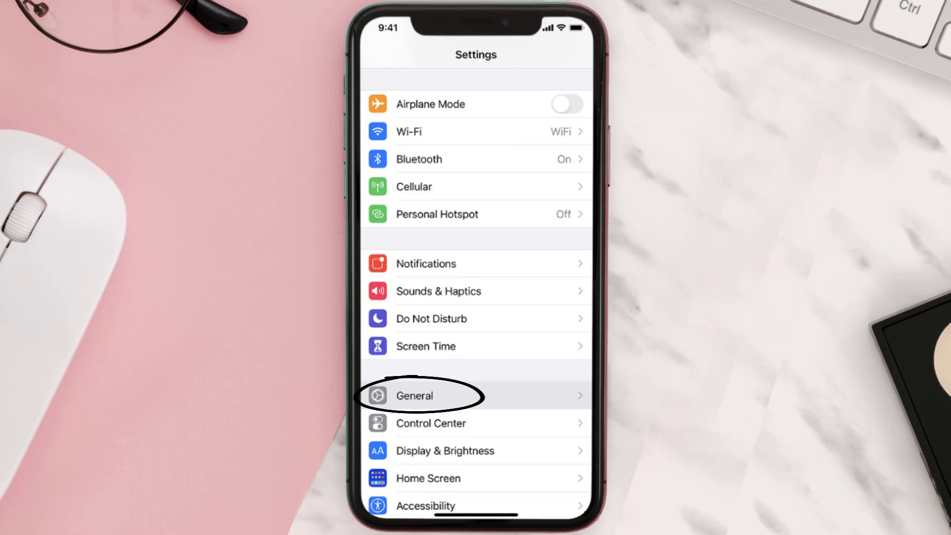
{"action": "left_click", "coordinate": [414, 396]}
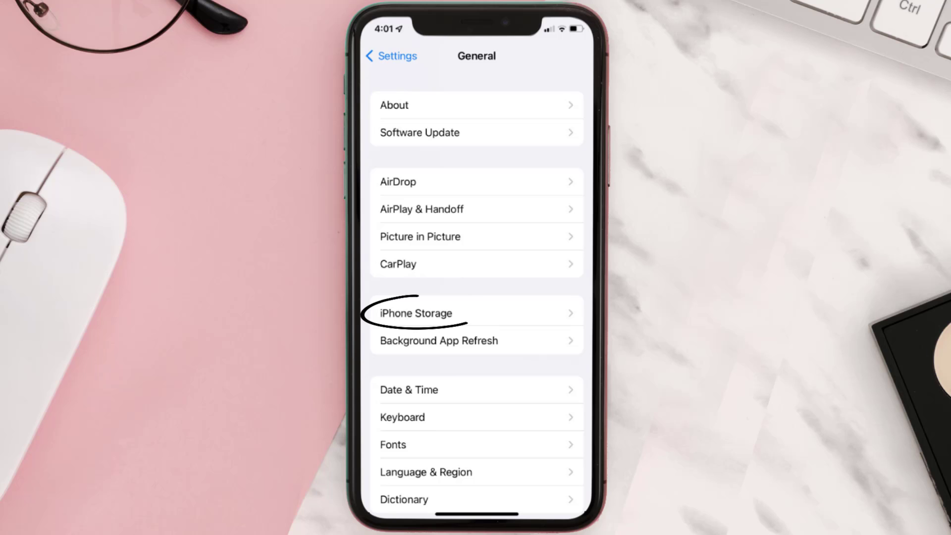
{"action": "left_click", "coordinate": [416, 313]}
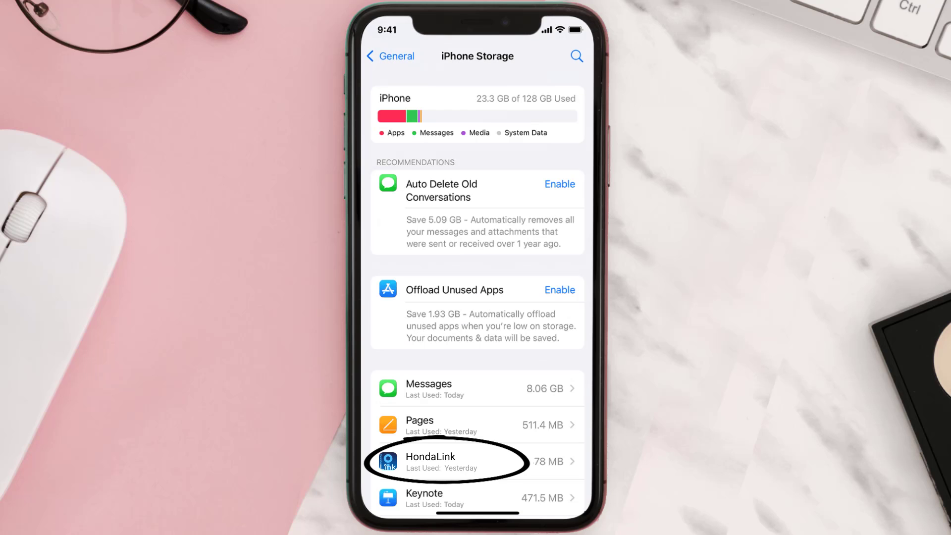
Step: Offload HondaLink from its storage details, keeping its 3.6 MB of documents and data
{"action": "left_click", "coordinate": [451, 461]}
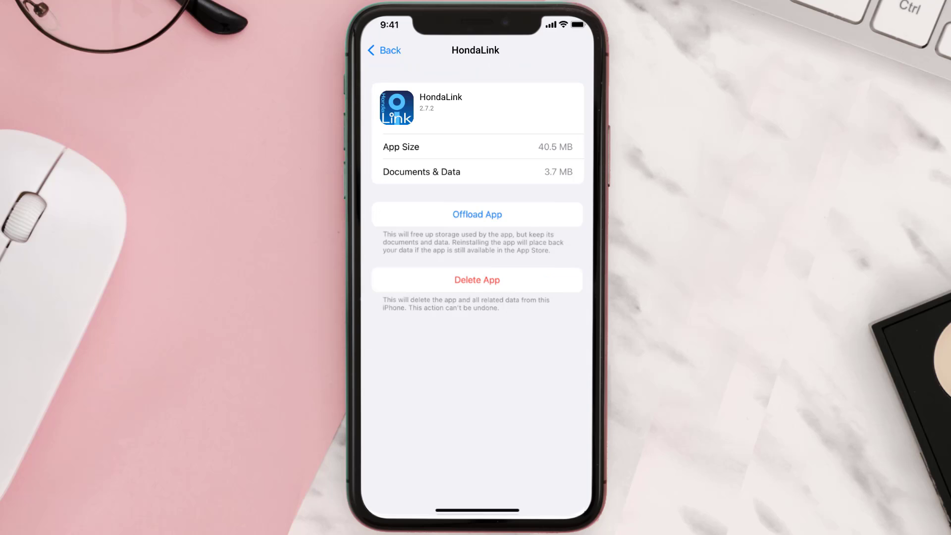
{"action": "left_click", "coordinate": [477, 214]}
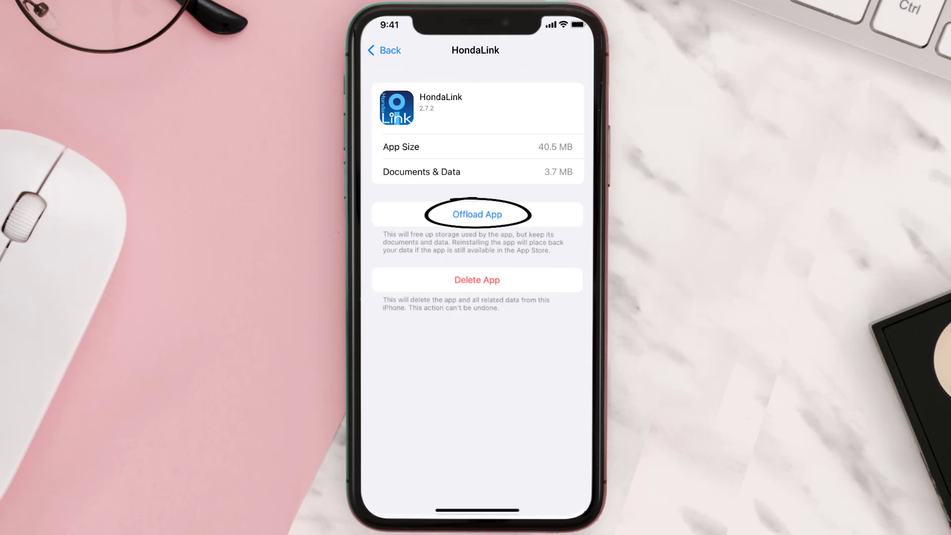
{"action": "left_click", "coordinate": [476, 214]}
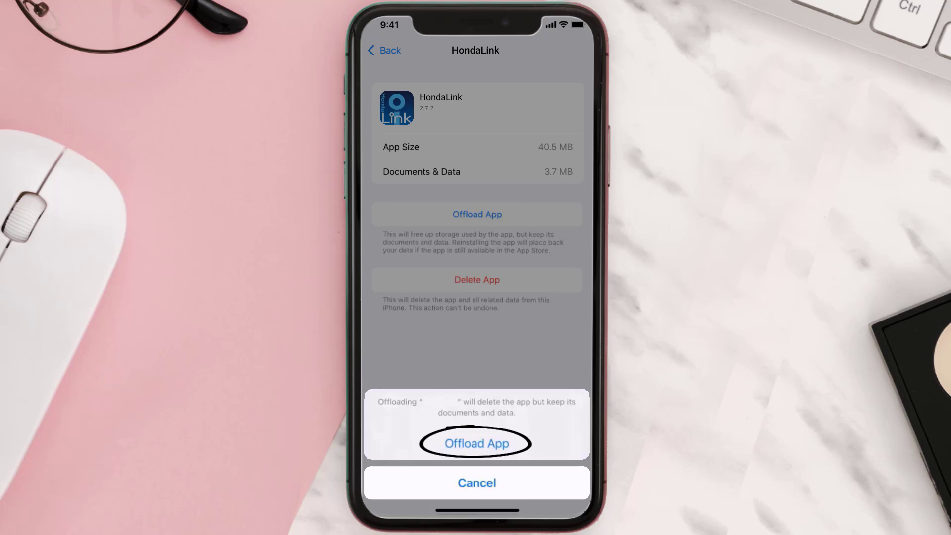
{"action": "left_click", "coordinate": [476, 442]}
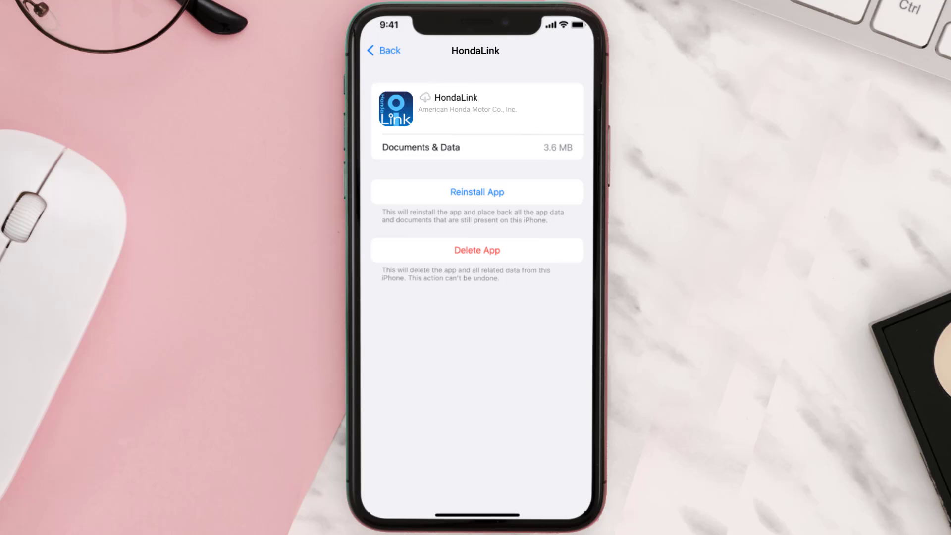
{"action": "left_click", "coordinate": [476, 192]}
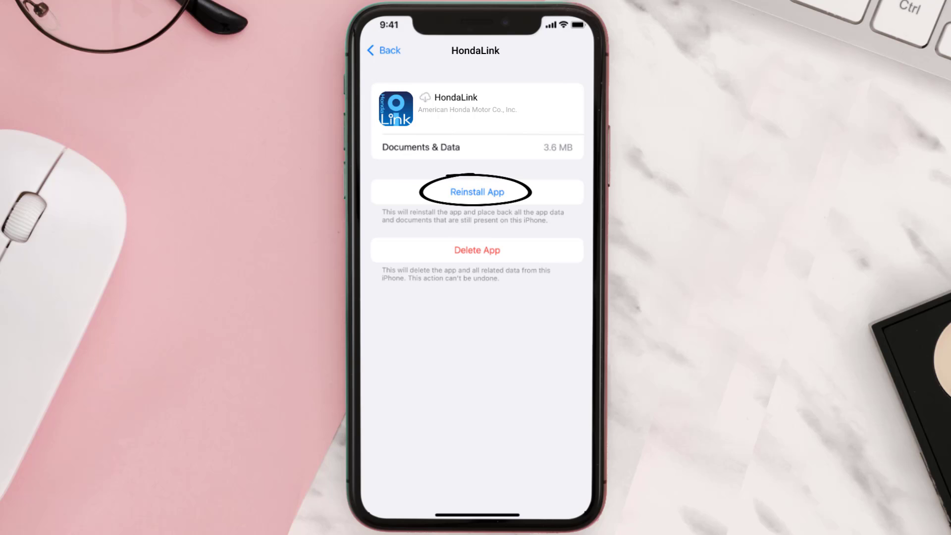
{"action": "left_click", "coordinate": [477, 192]}
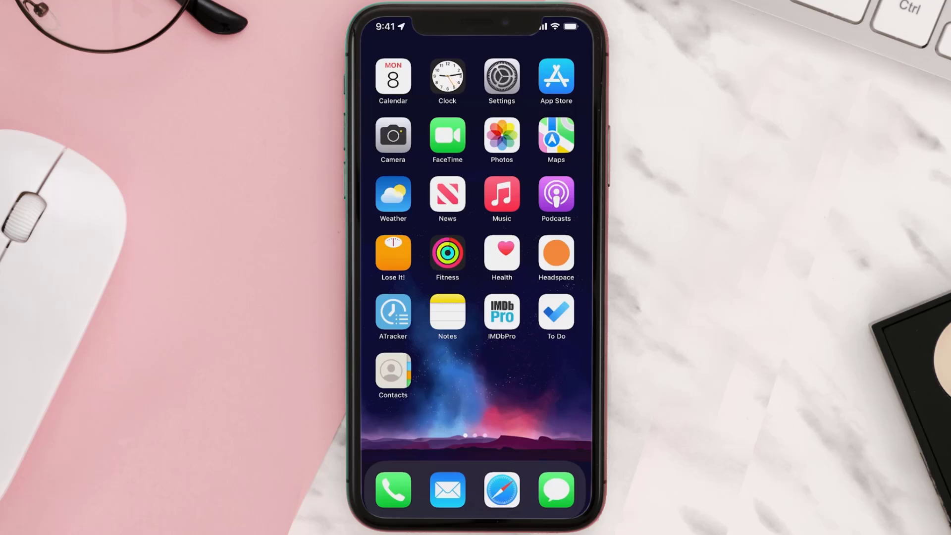
Step: Search the App Store for 'hondalink' and download HondaLink again until it shows OPEN
{"action": "left_click", "coordinate": [554, 77]}
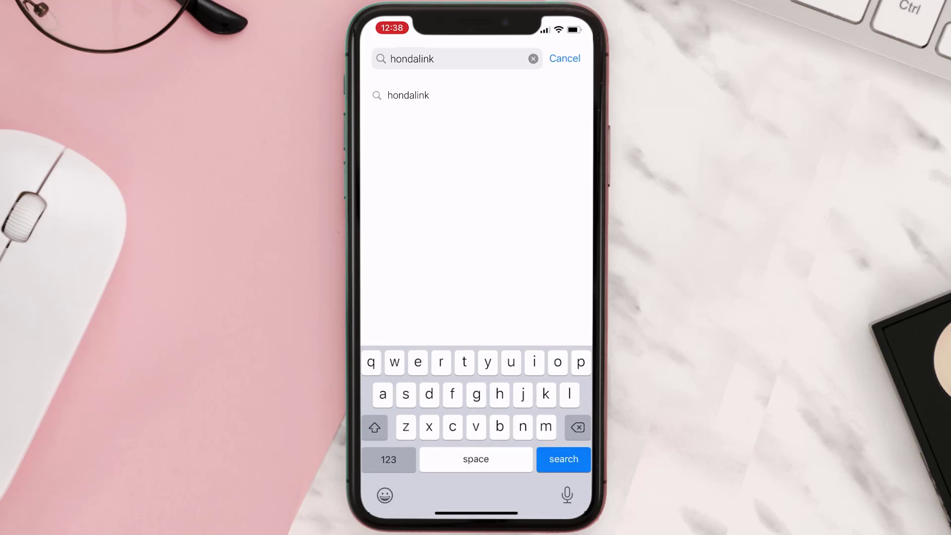
{"action": "left_click", "coordinate": [563, 459]}
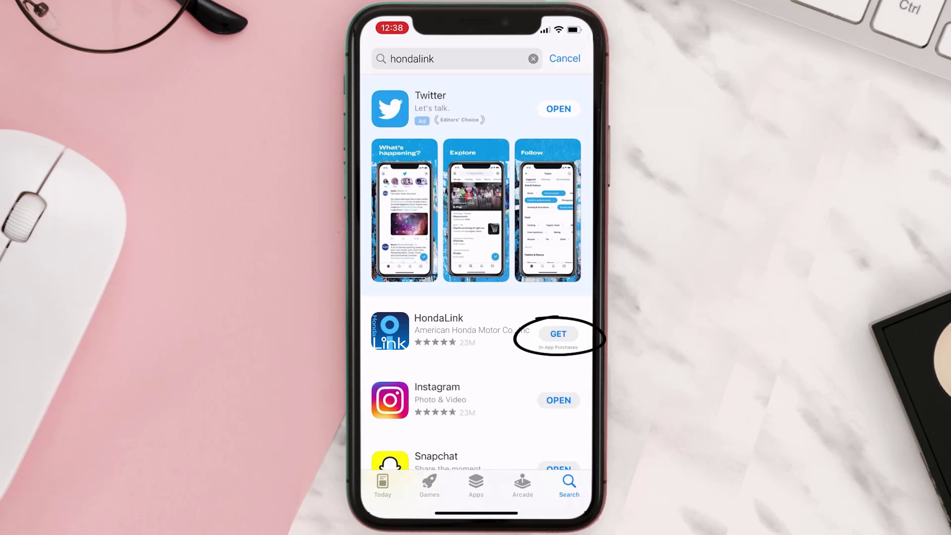
{"action": "left_click", "coordinate": [557, 334]}
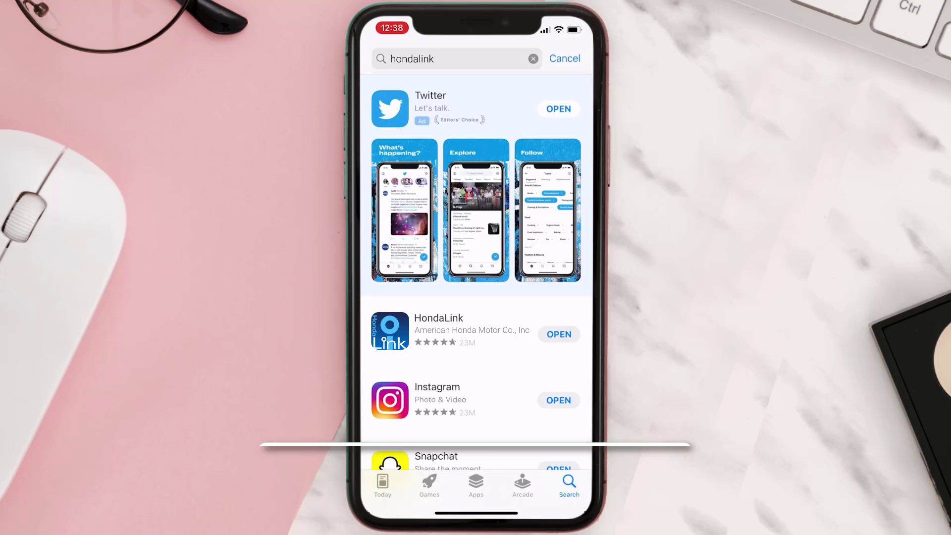